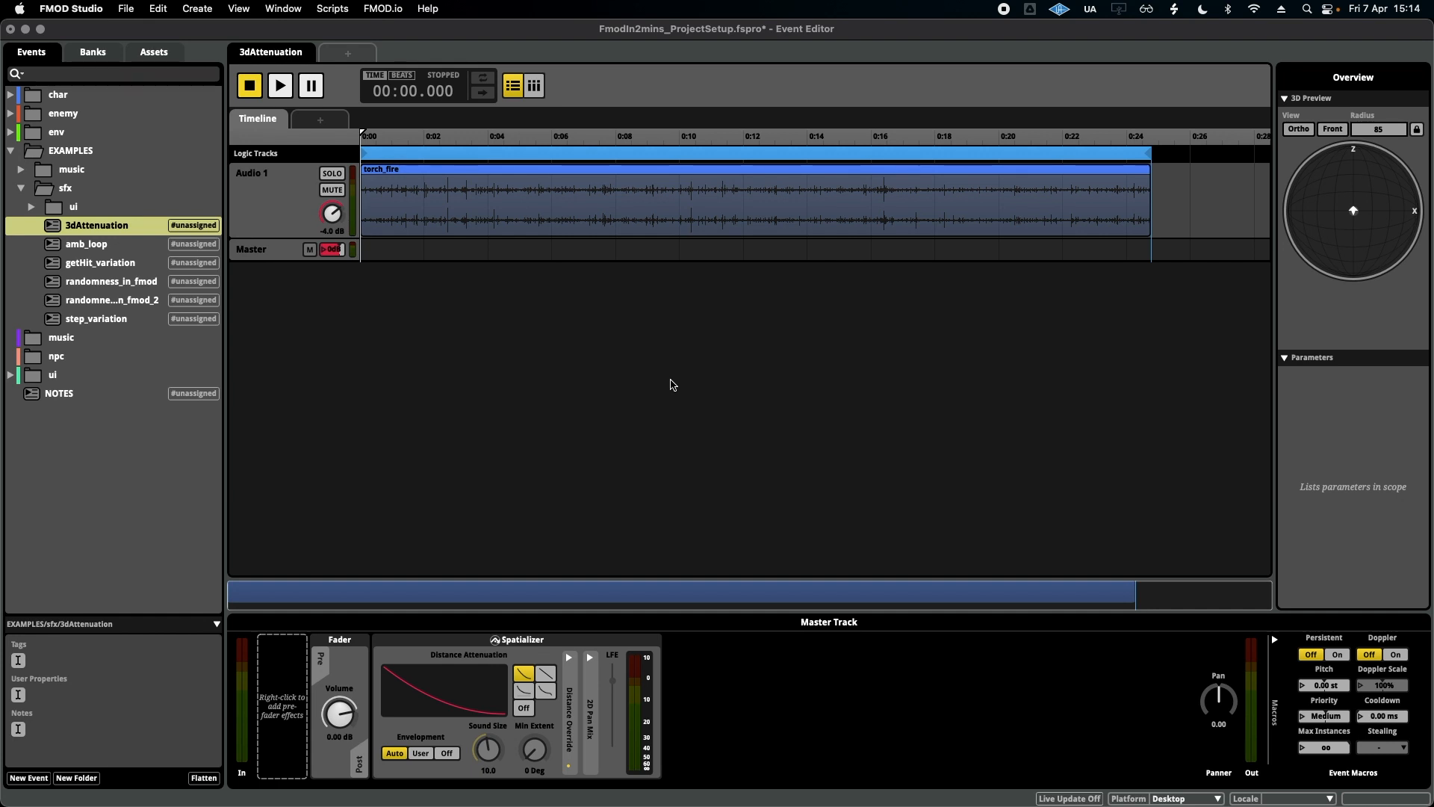
- Audition the 3dAttenuation event briefly, then stop the preview
click(280, 85)
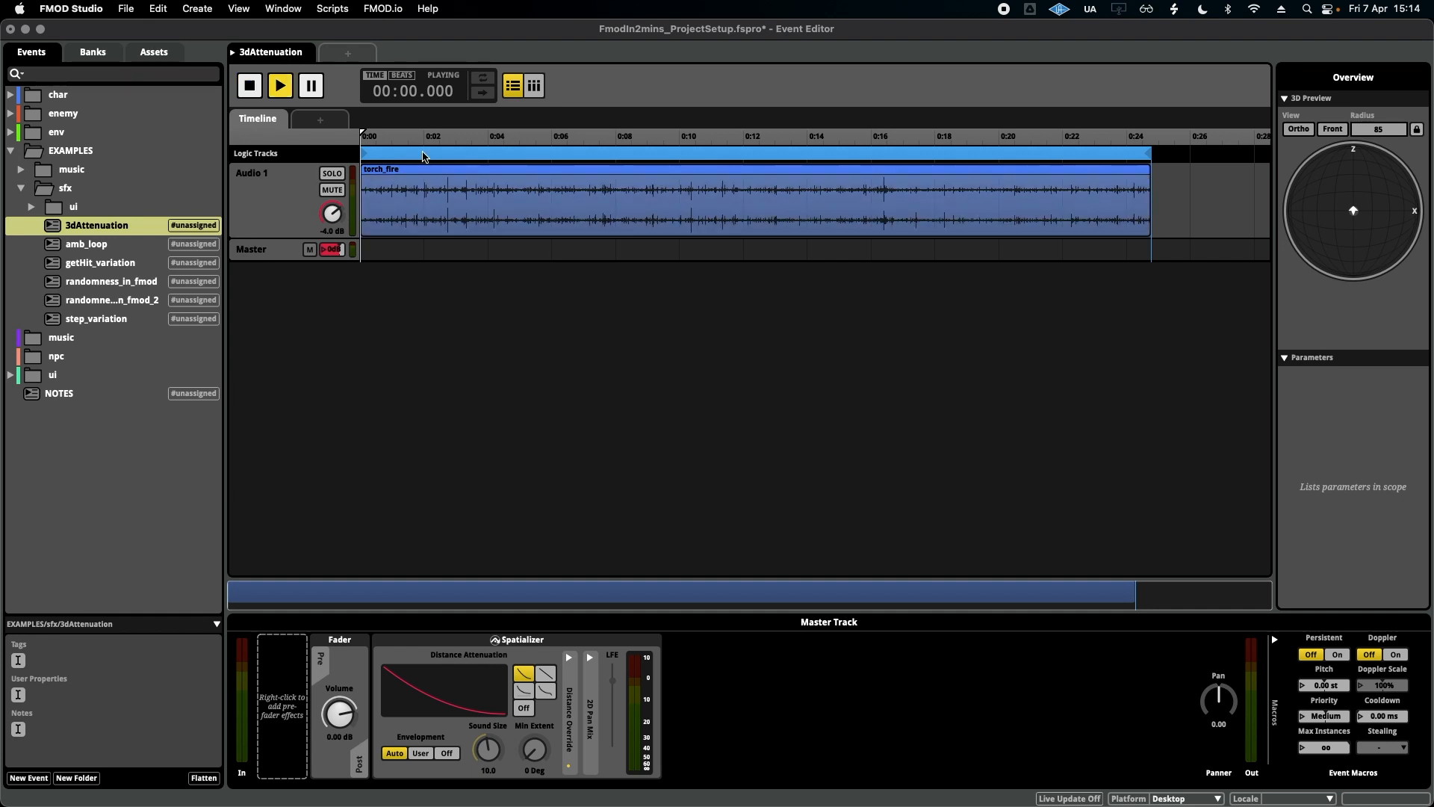
click(248, 85)
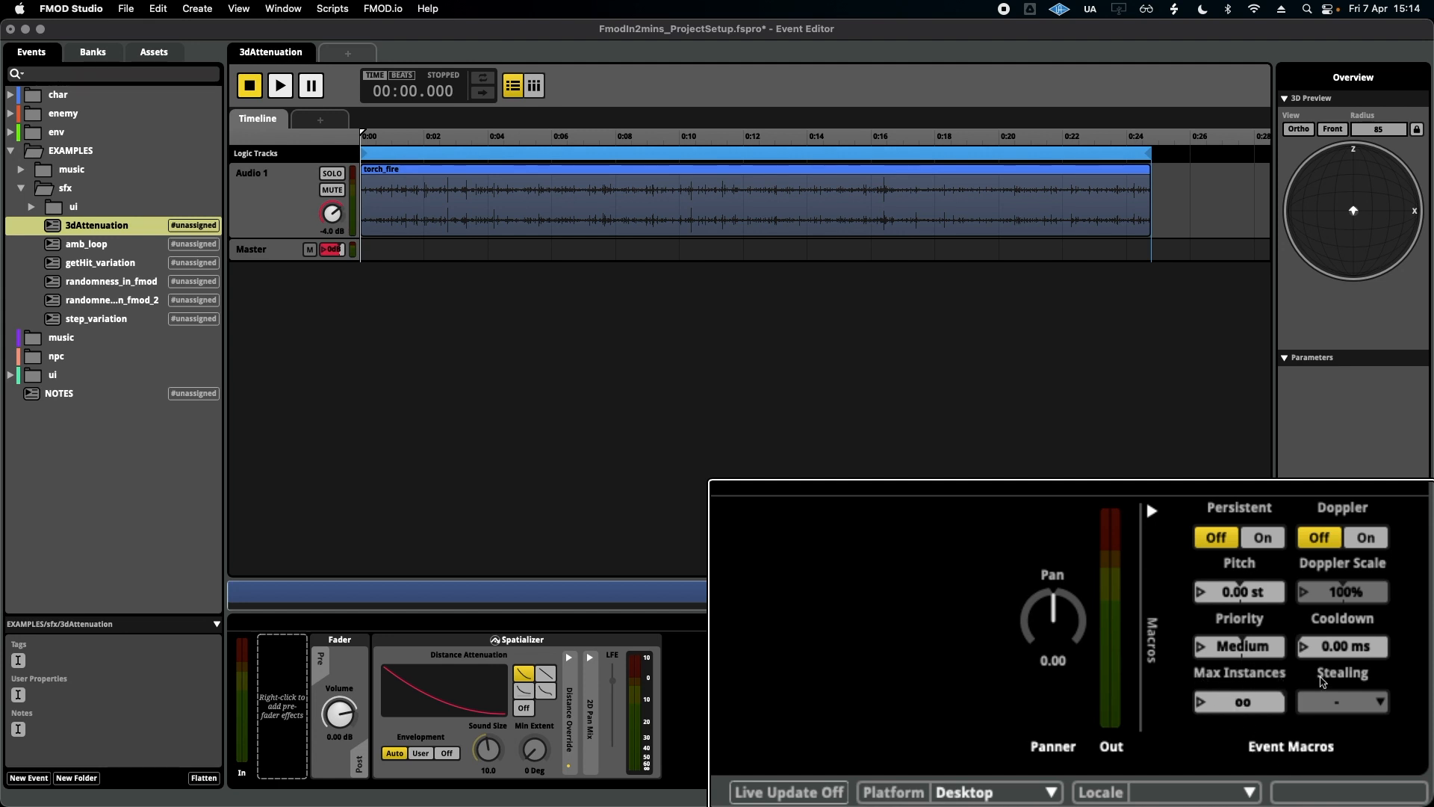
mouse_move(1255, 727)
text(1)
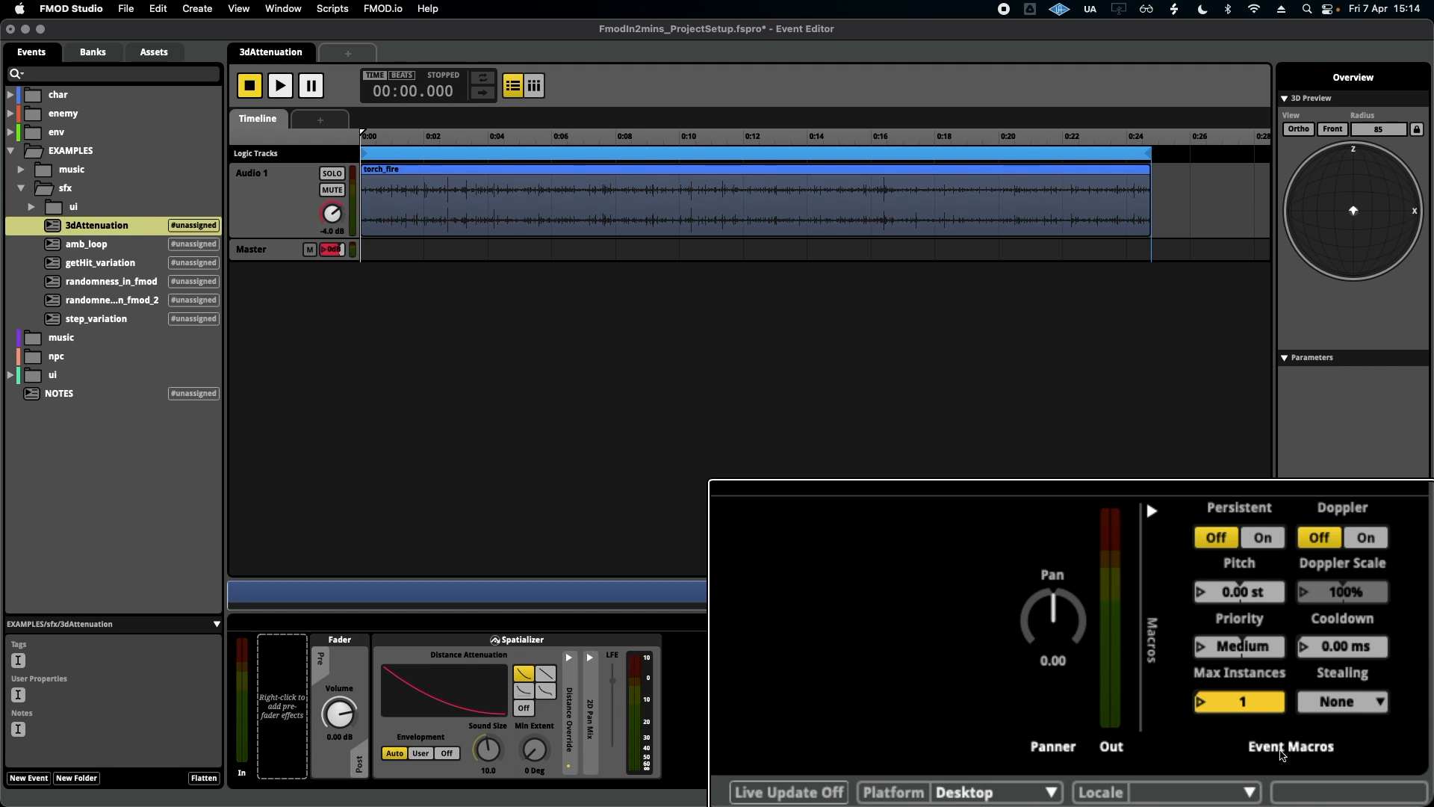
mouse_move(1288, 745)
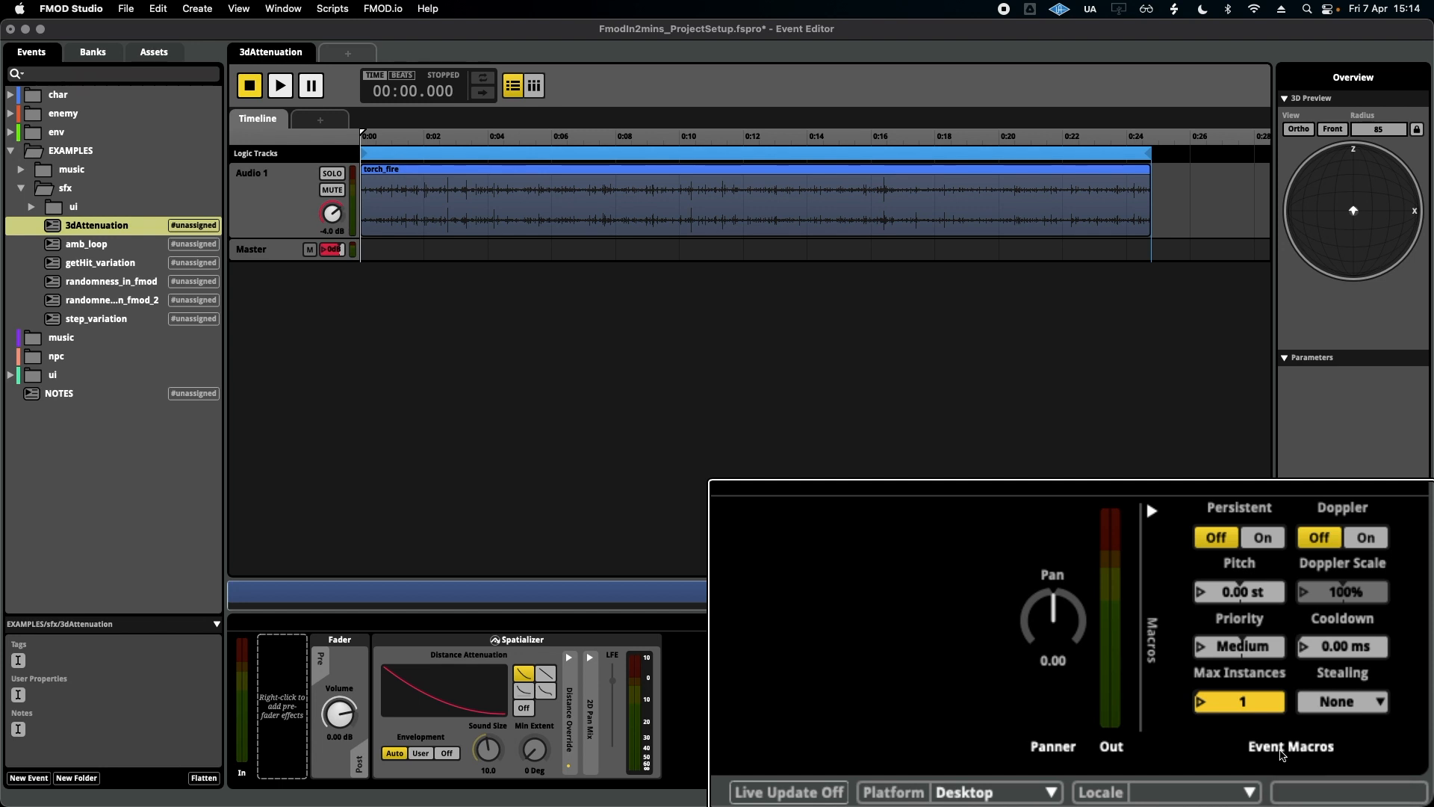
mouse_move(1360, 715)
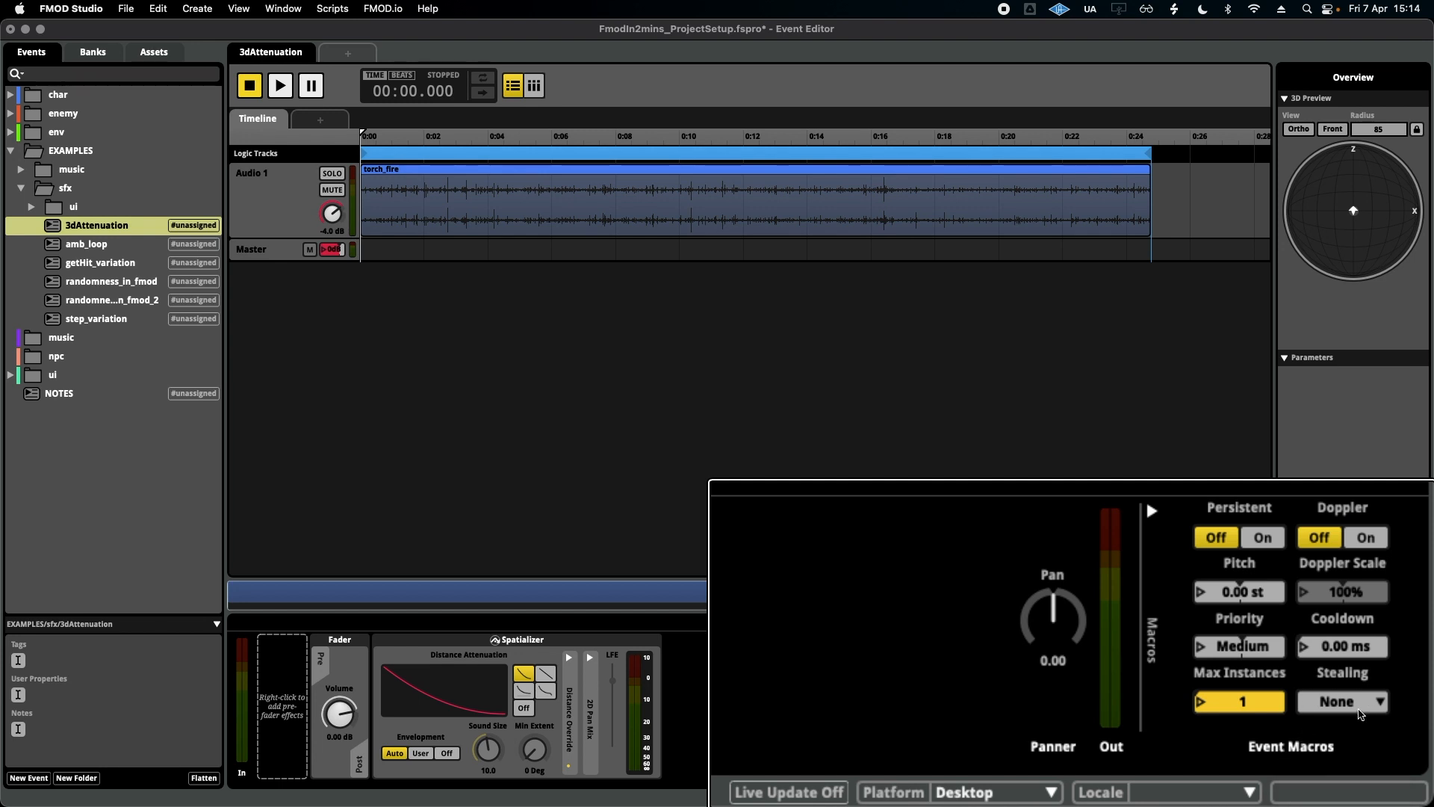
mouse_move(1360, 705)
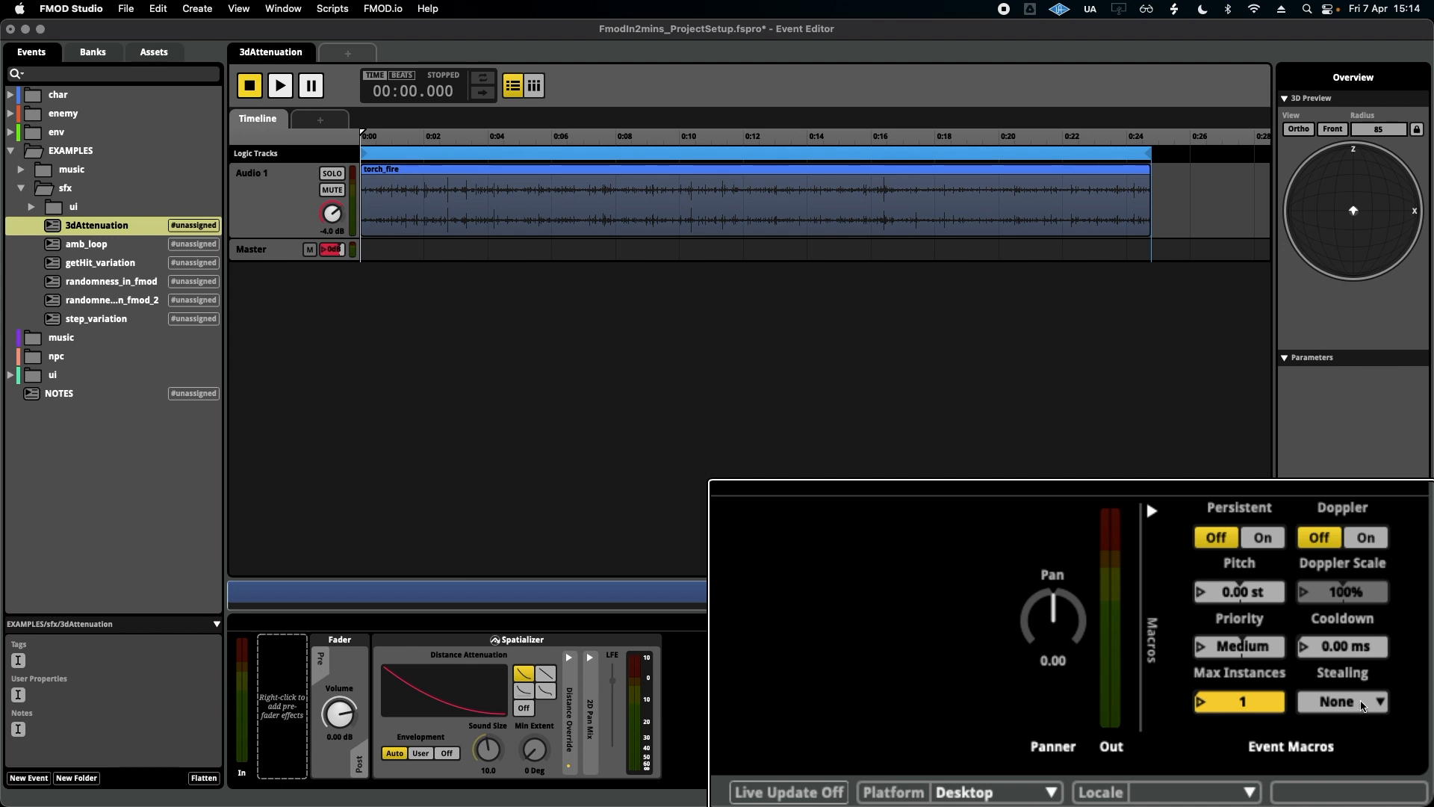
- Set the event's Stealing mode to Virtualize
click(1342, 701)
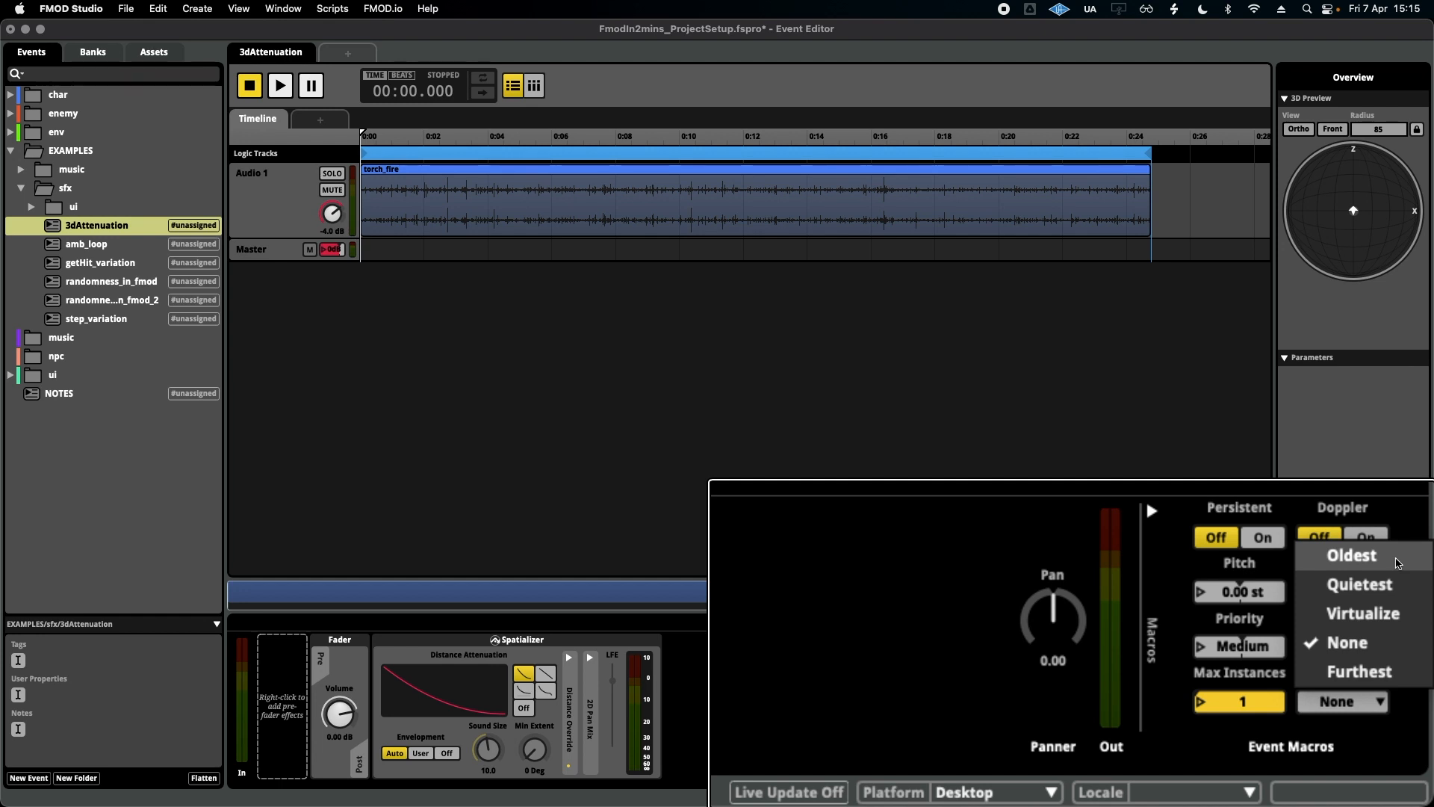
mouse_move(1360, 583)
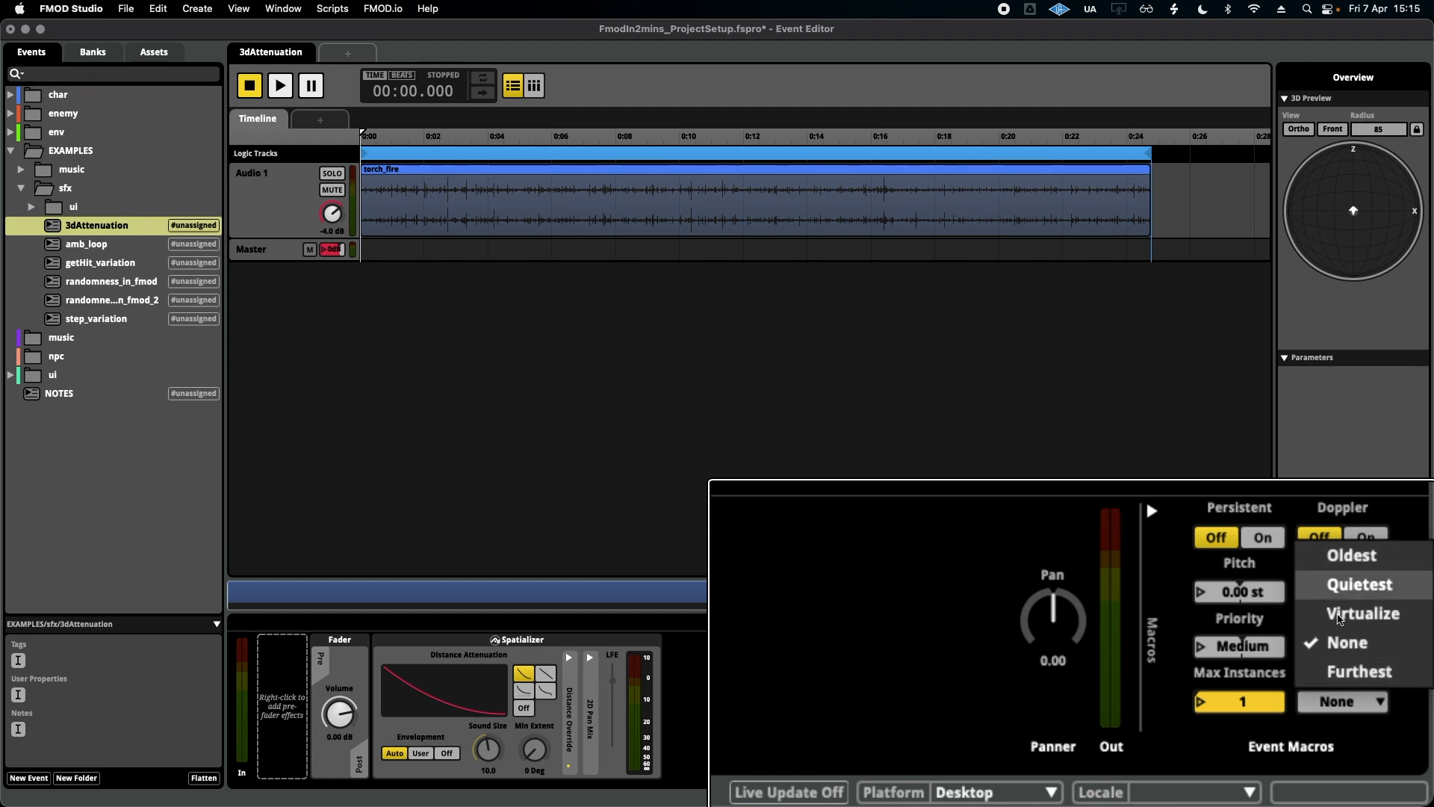
mouse_move(1362, 612)
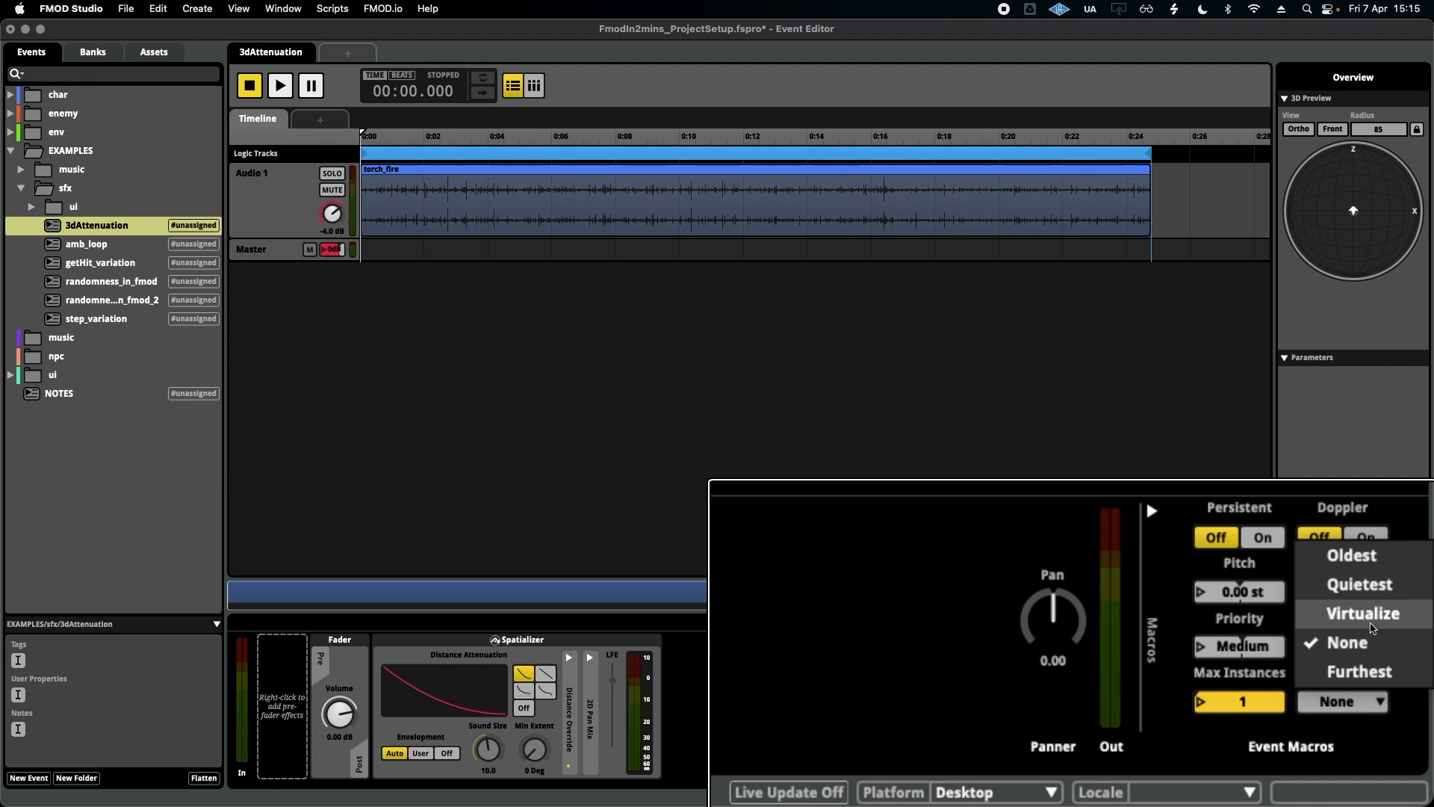
click(1361, 612)
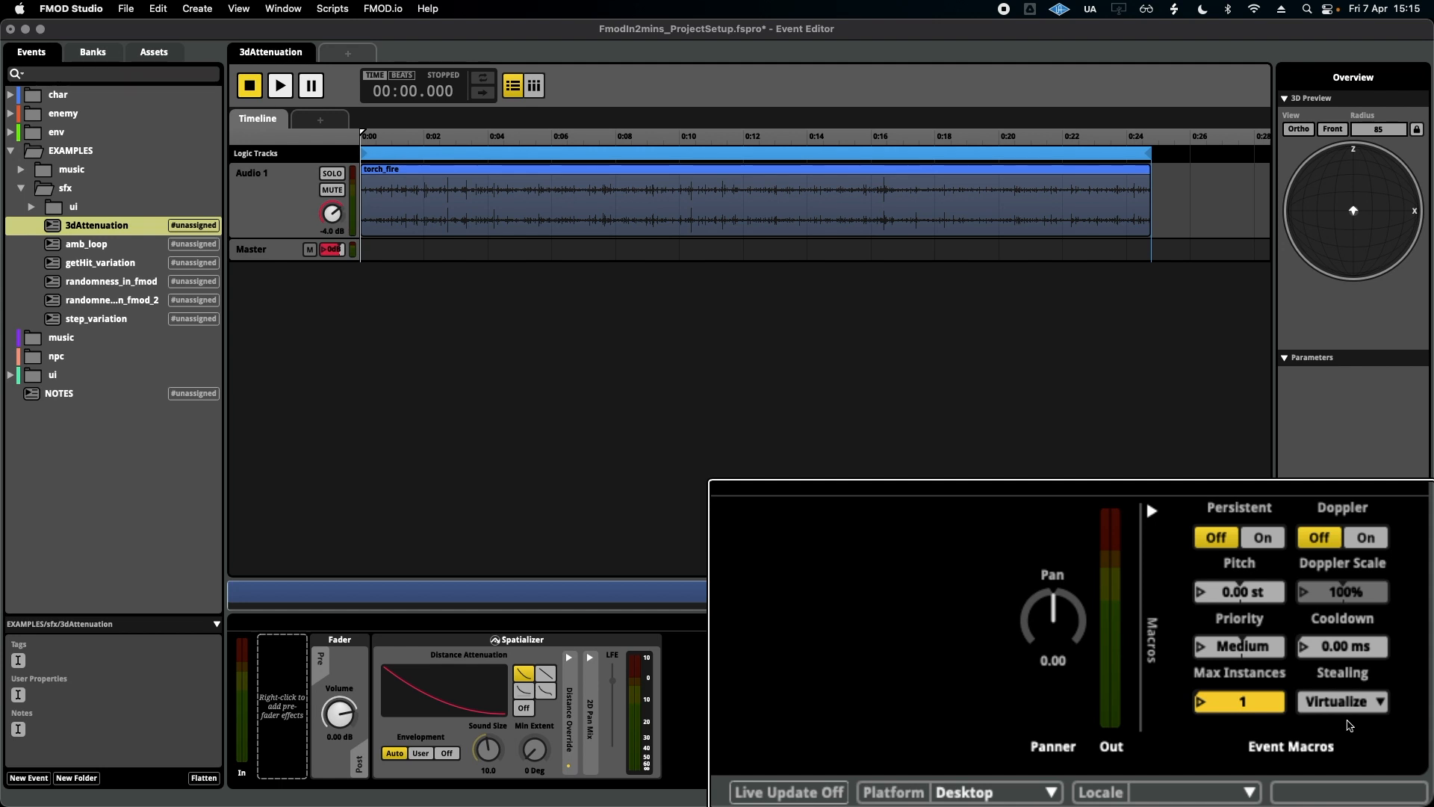
mouse_move(1340, 728)
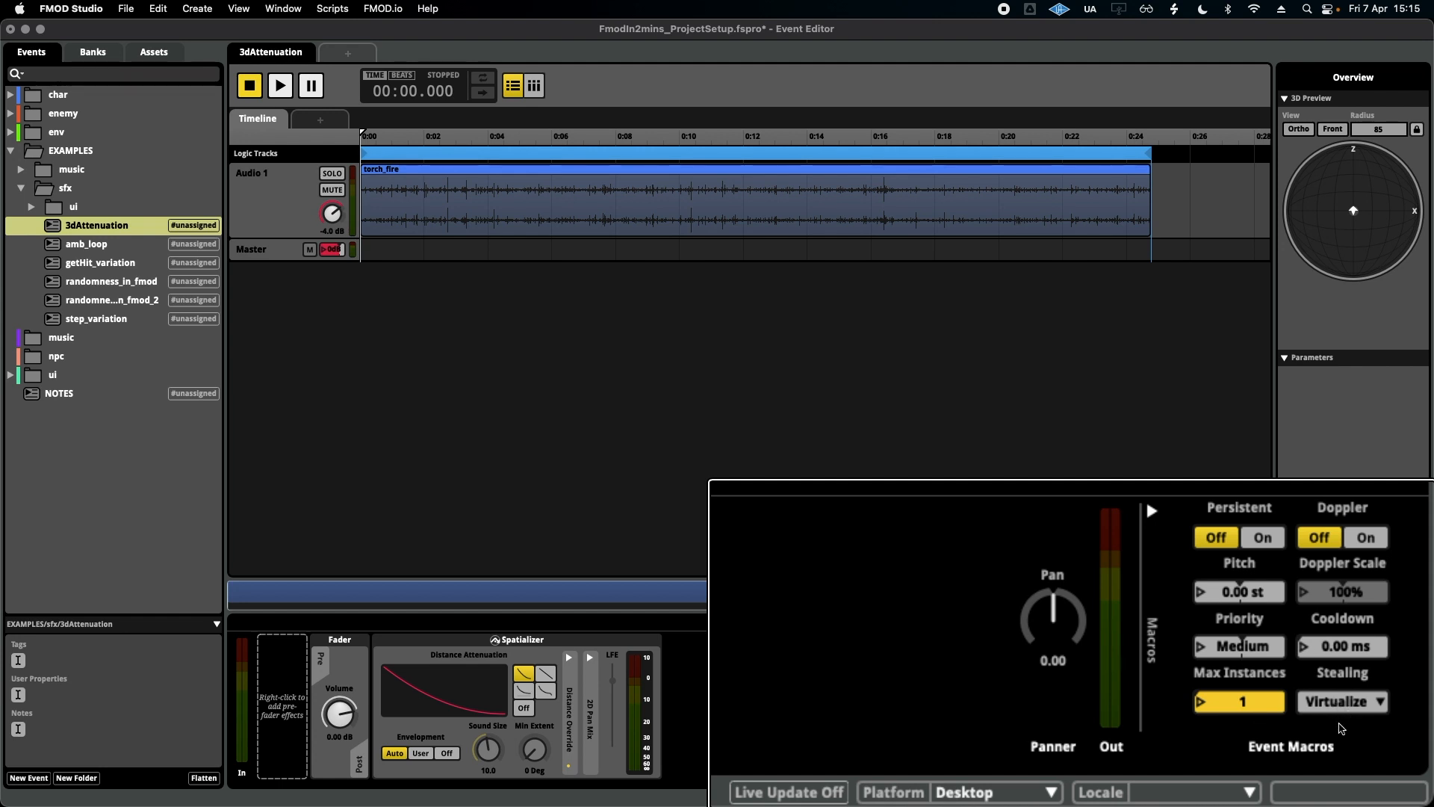
mouse_move(1262, 726)
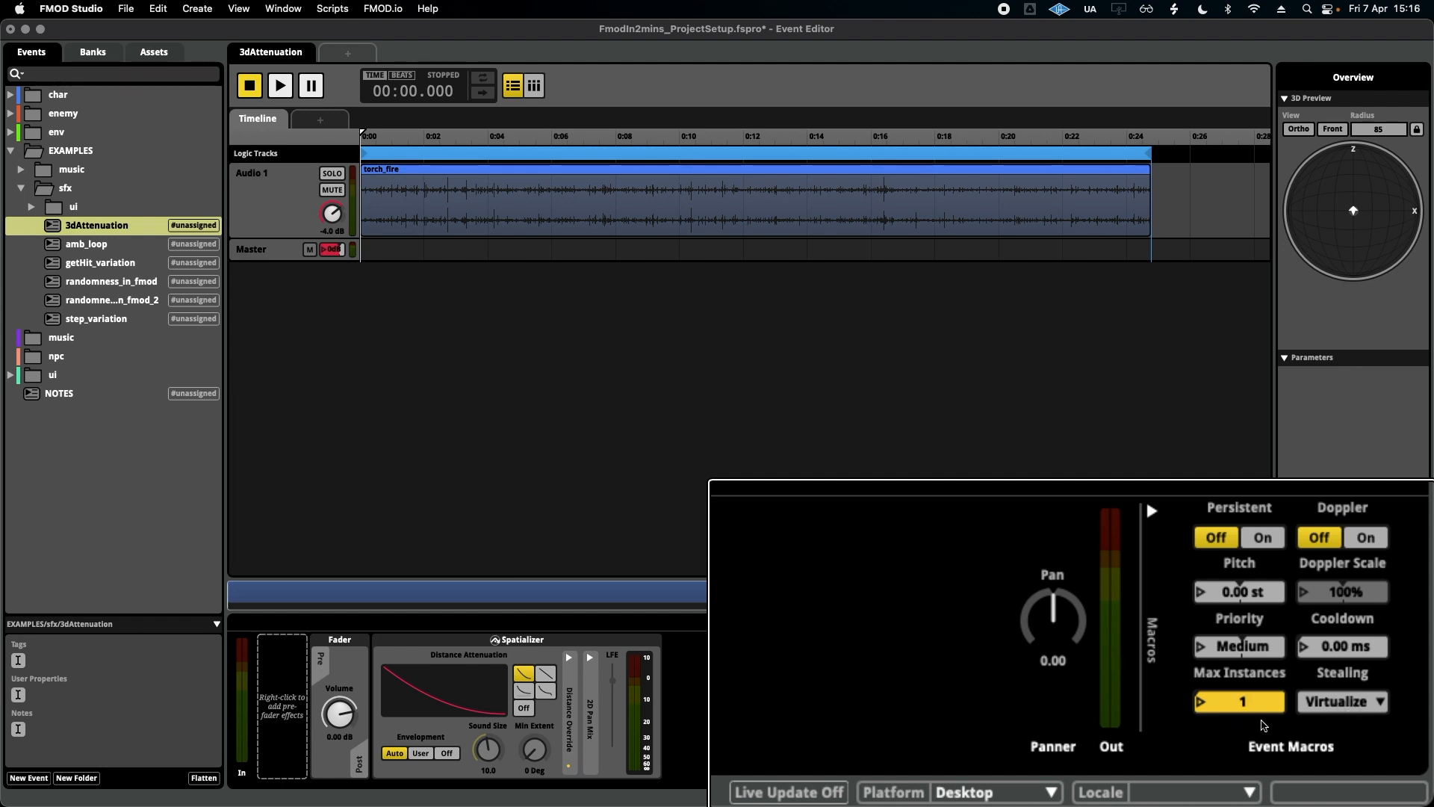
- Reopen the Stealing dropdown, with Virtualize still checked
click(1341, 701)
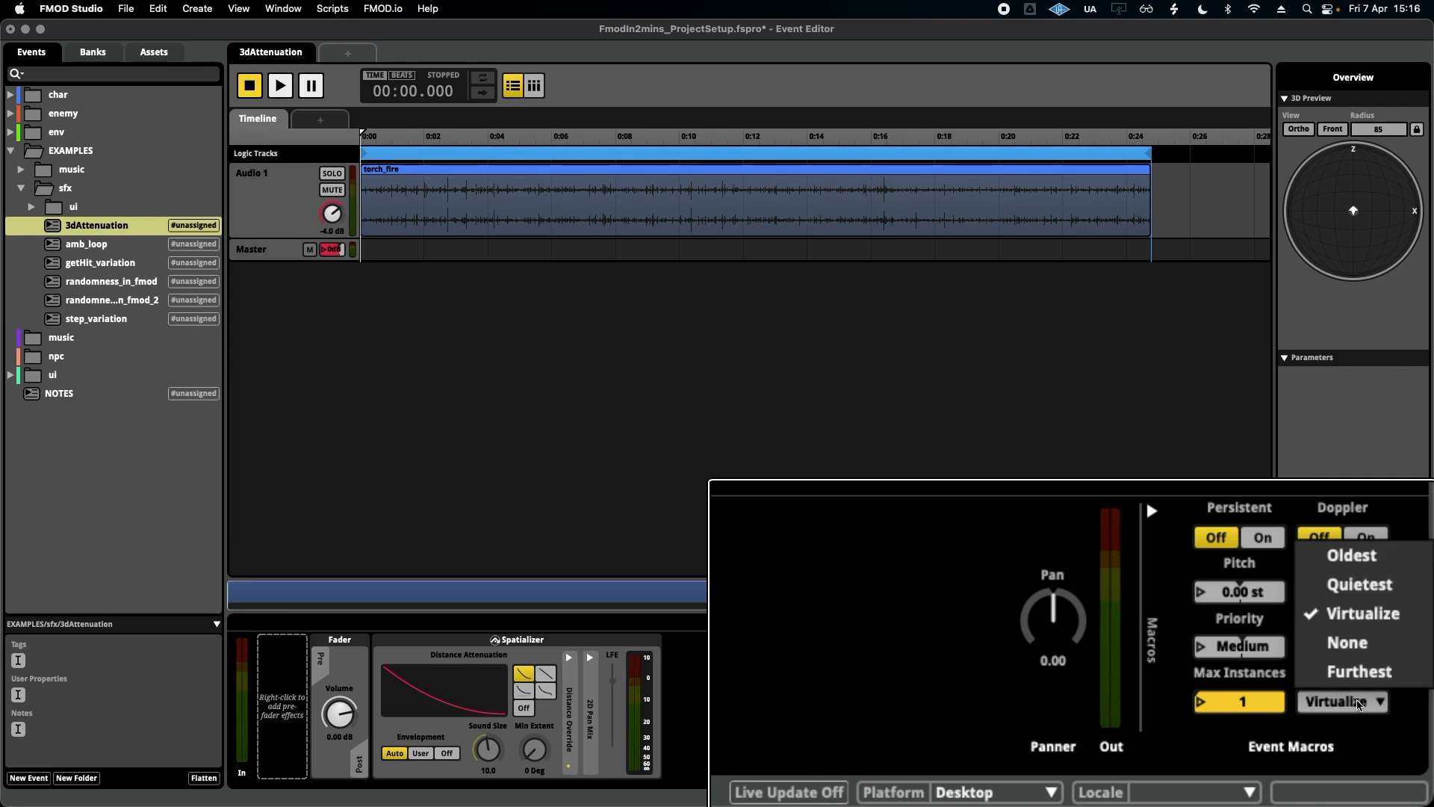
mouse_move(1358, 643)
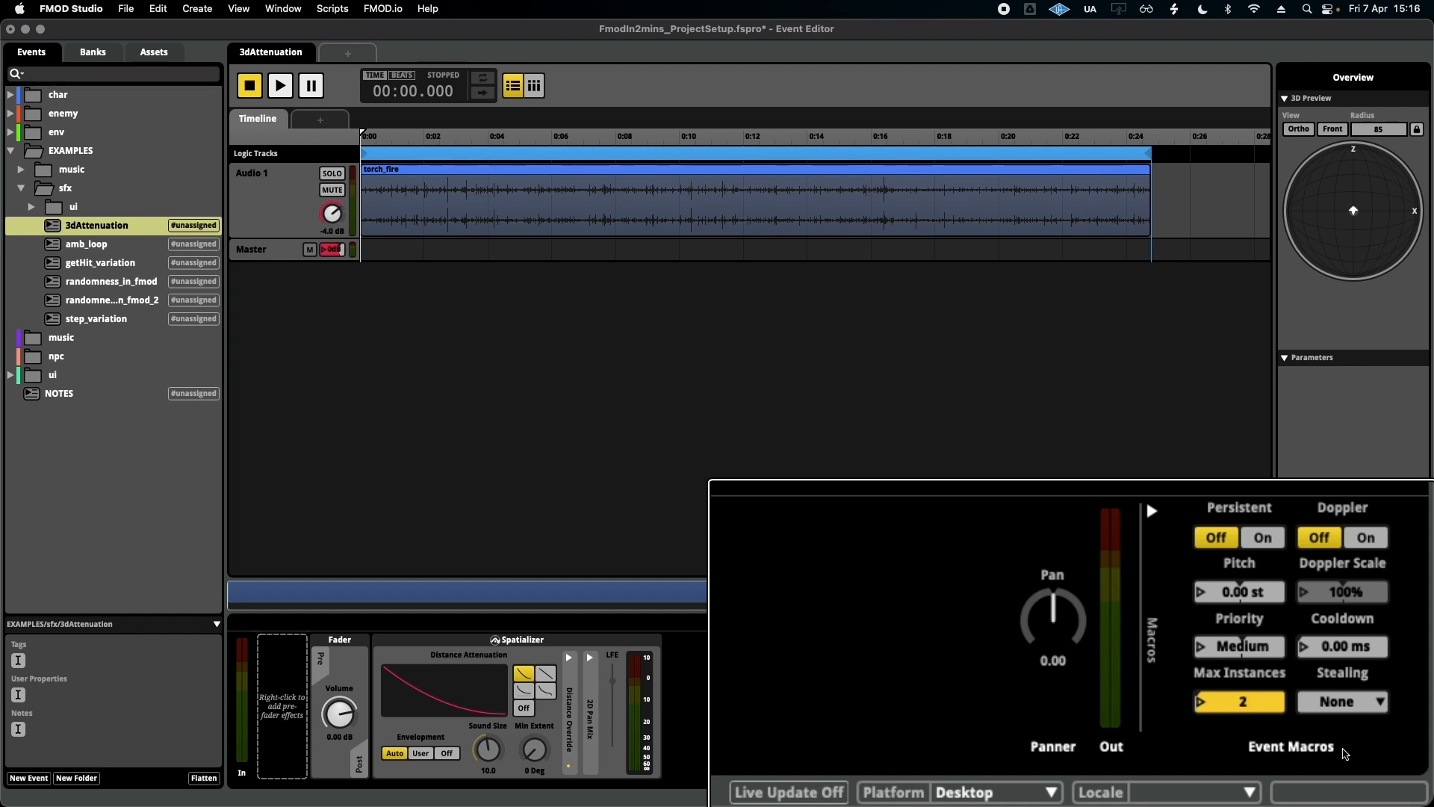
- Open the Stealing options with Max Instances at 2 and Stealing at None
click(1341, 701)
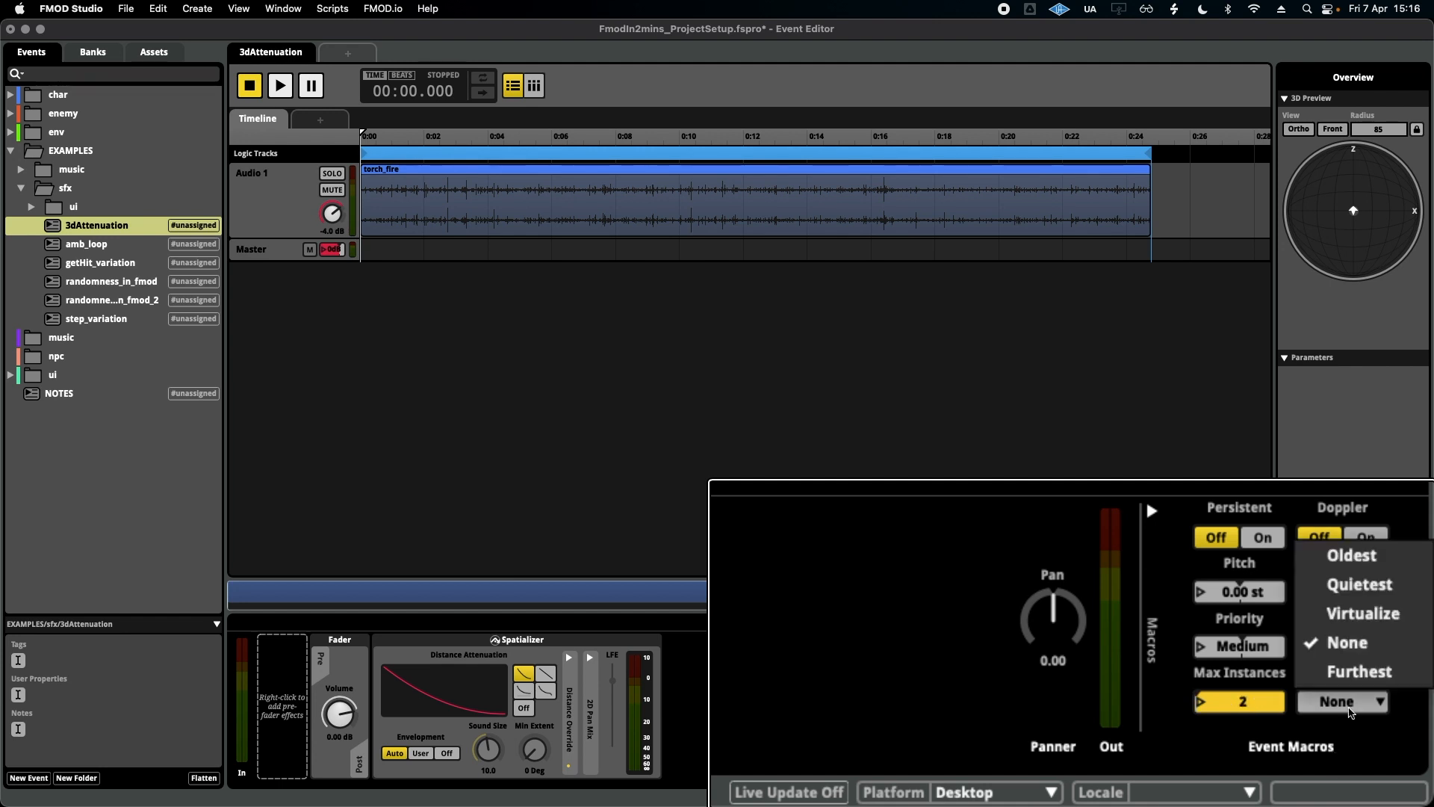